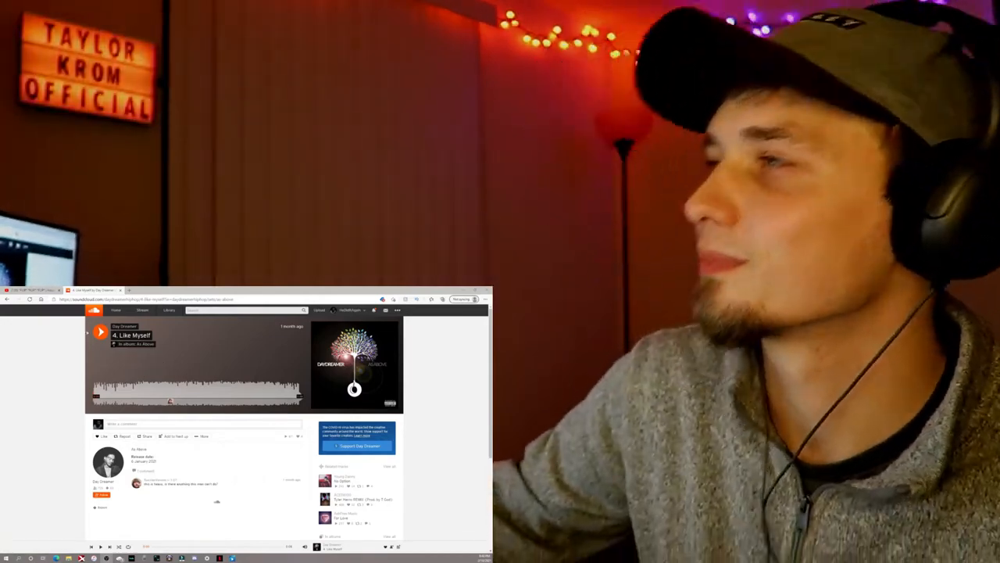
- Start Day Dreamer's 'Like Myself', pausing once to comment before resuming playback
left_click(100, 331)
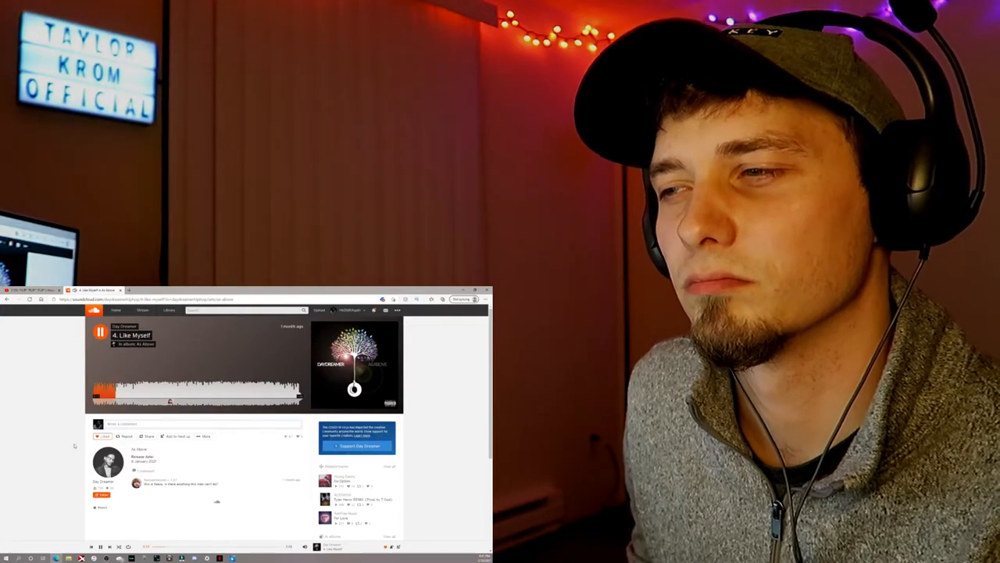
left_click(100, 331)
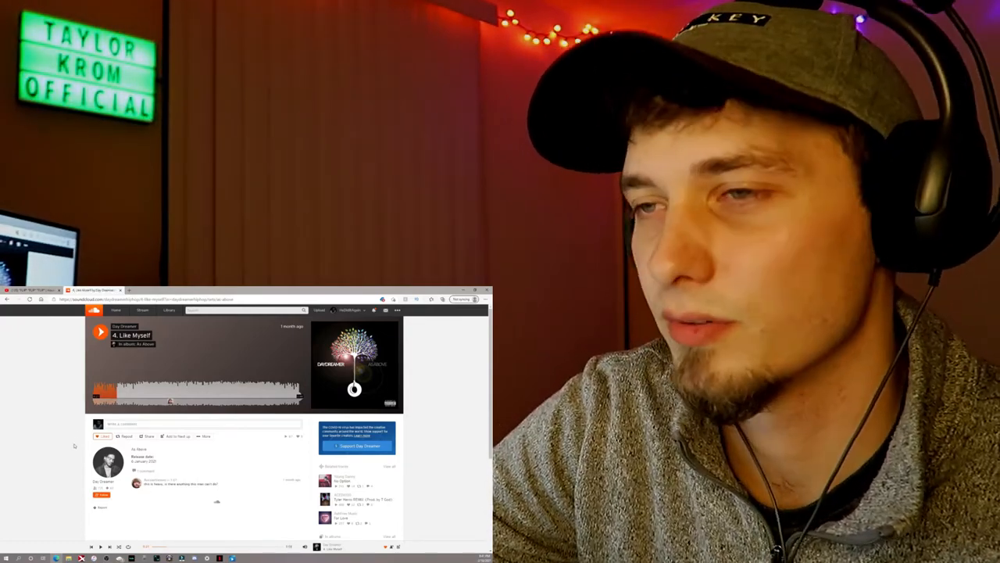
left_click(100, 331)
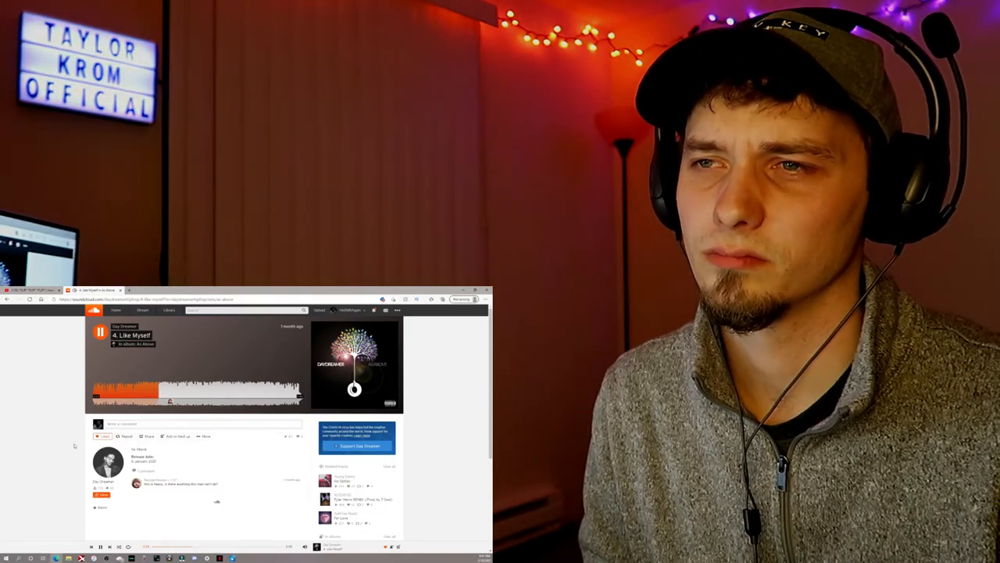
- Pause and resume 'Like Myself' twice, continuing past the one-third mark
left_click(101, 331)
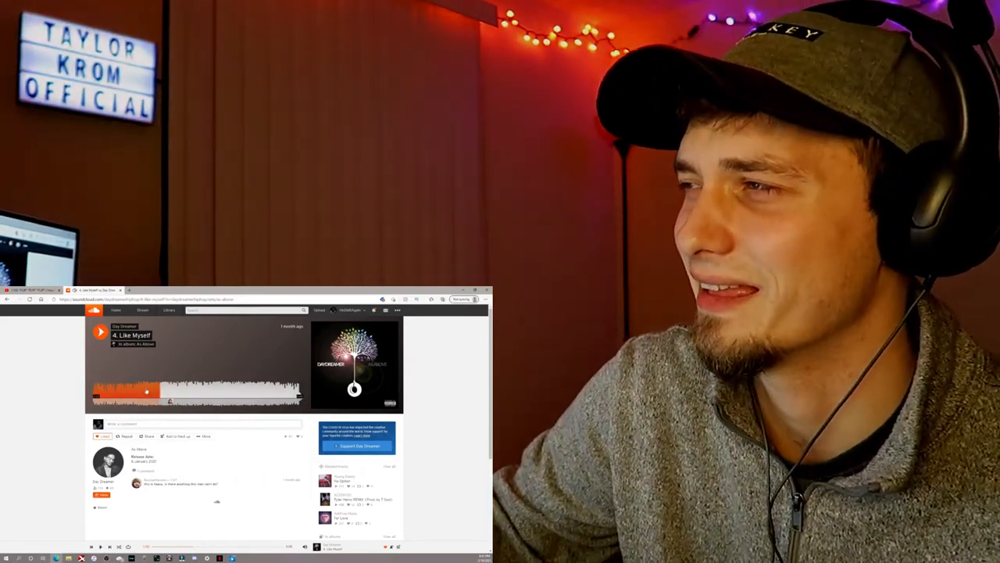
left_click(100, 332)
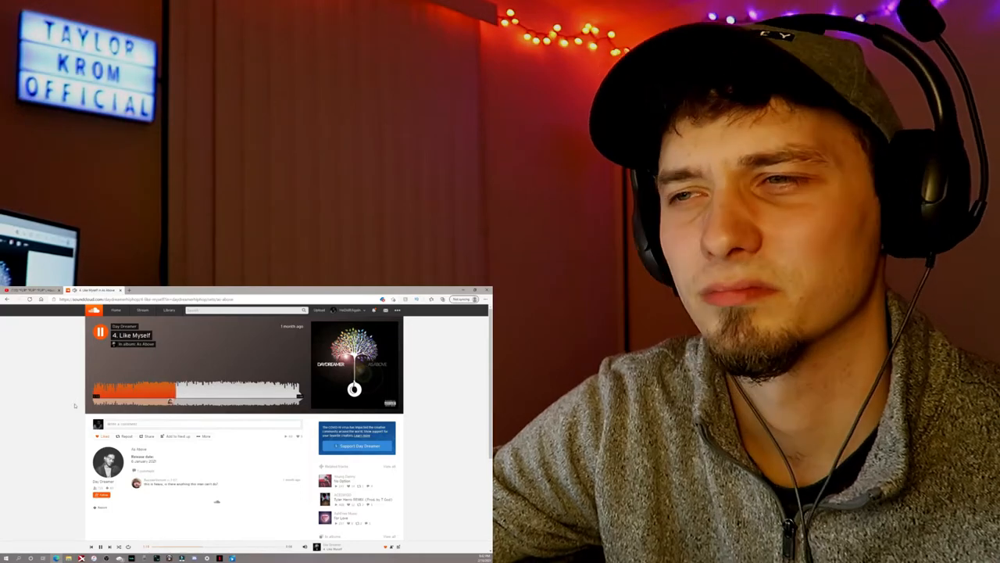
left_click(100, 332)
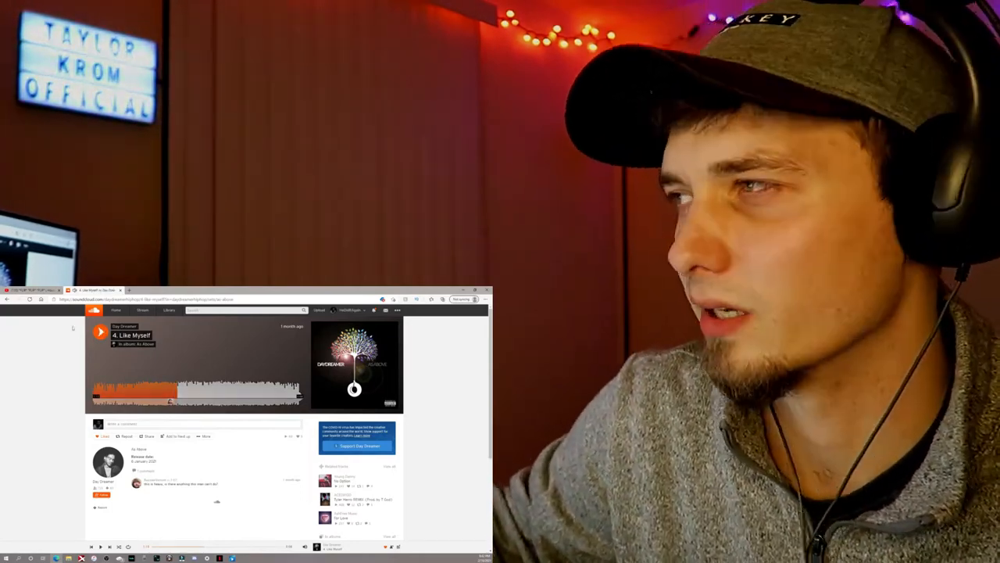
left_click(100, 332)
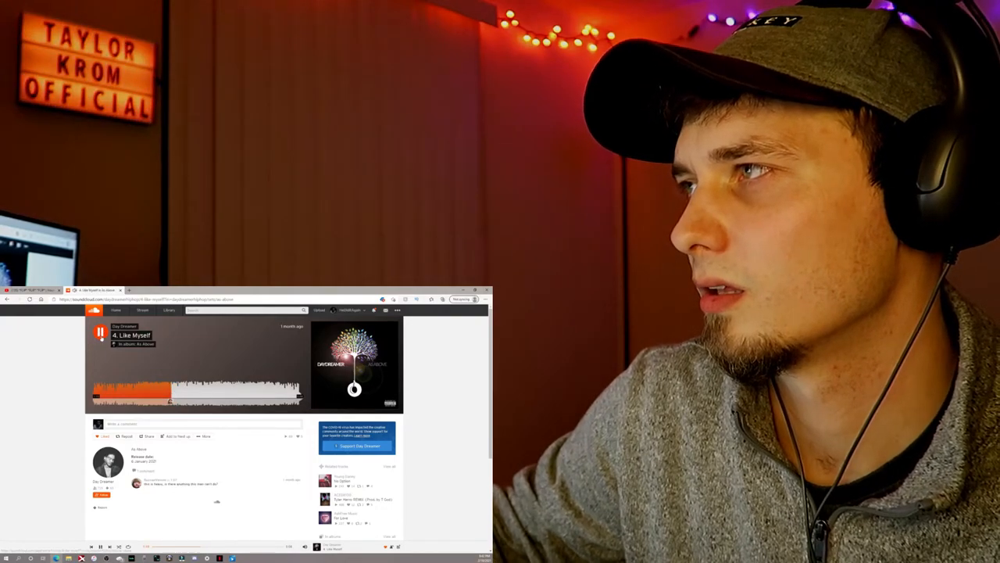
- Pause 'Like Myself' twice to talk, resuming until about three-quarters through
left_click(101, 332)
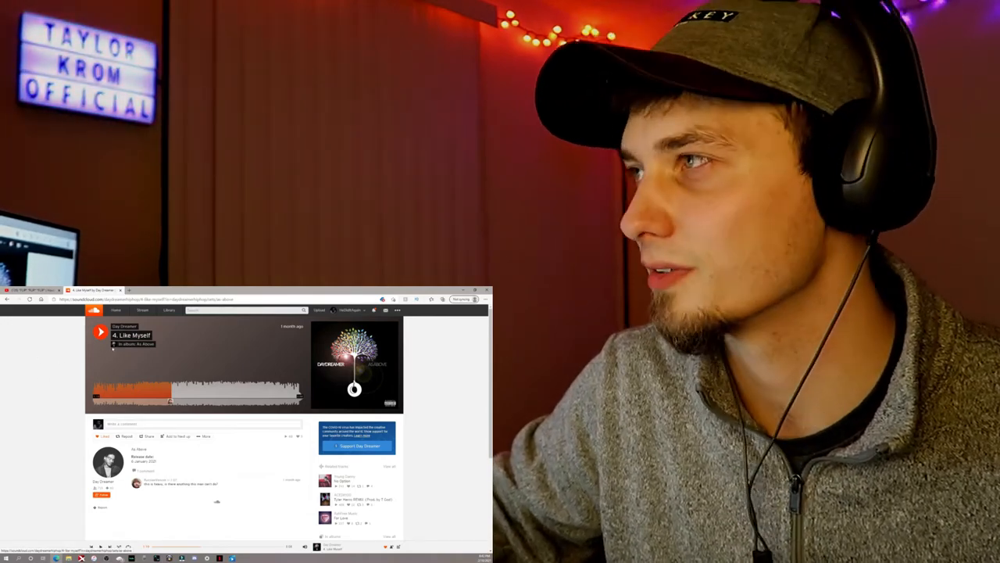
left_click(100, 332)
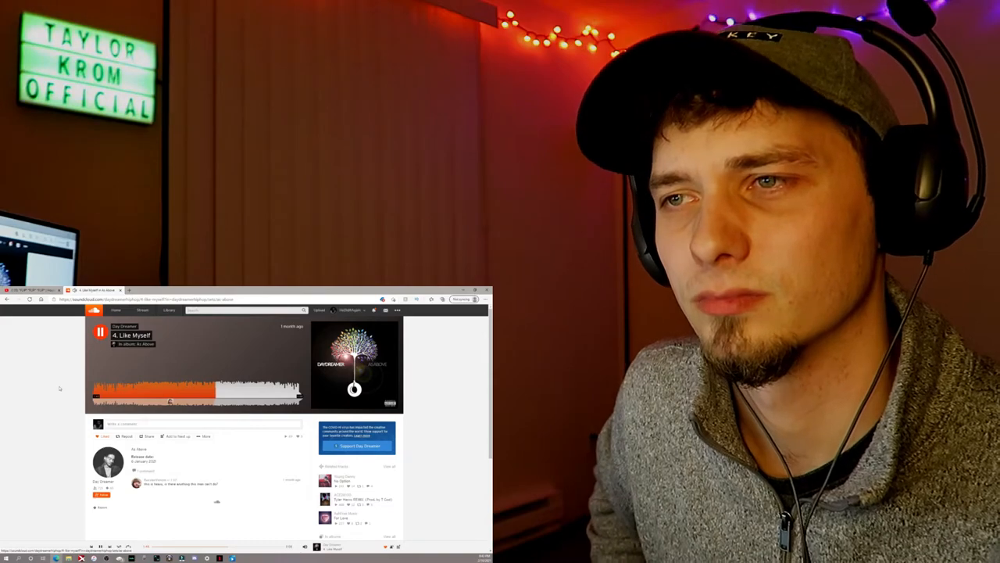
left_click(101, 331)
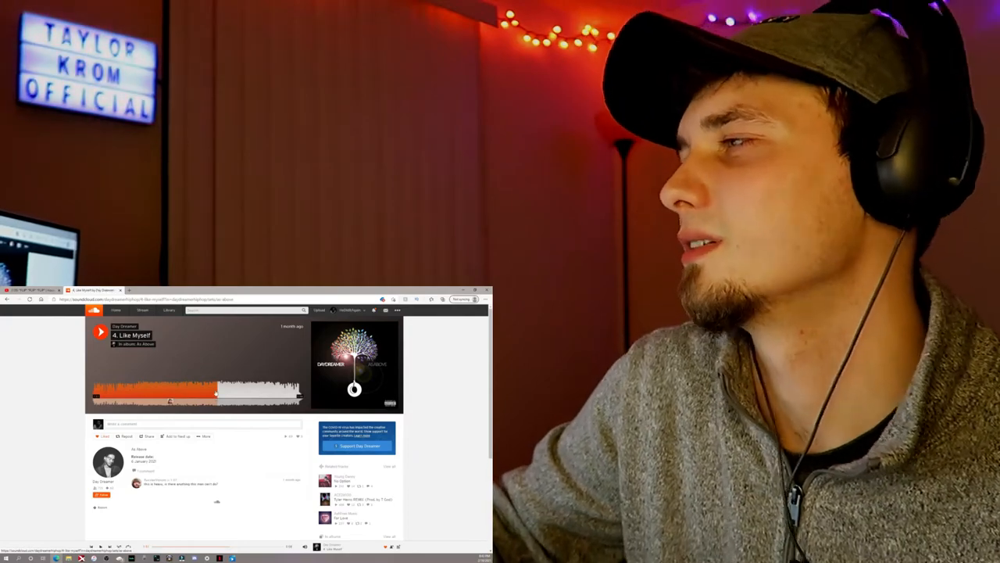
left_click(100, 331)
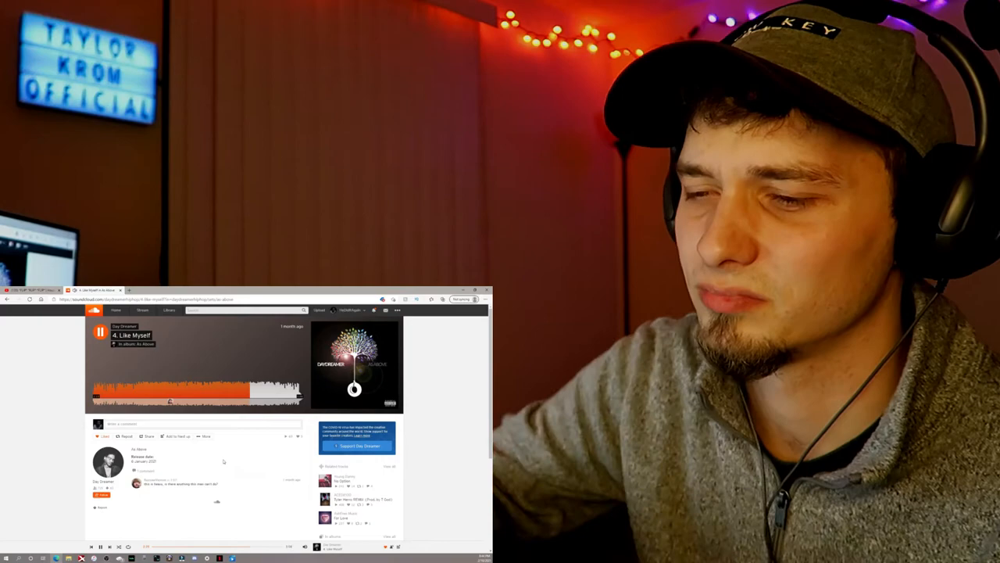
- Briefly pause 'Like Myself', then resume it into its final seconds
left_click(100, 332)
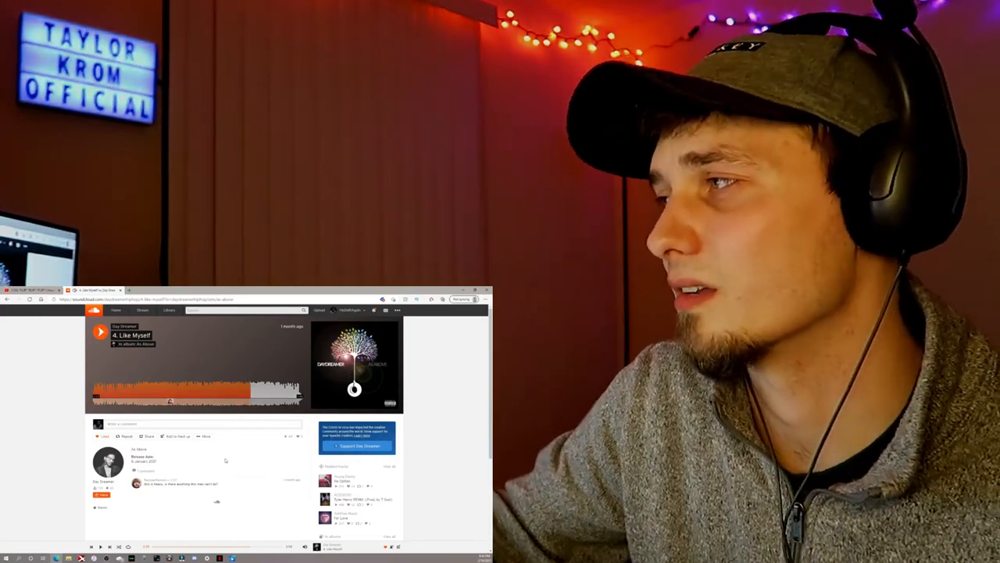
left_click(100, 331)
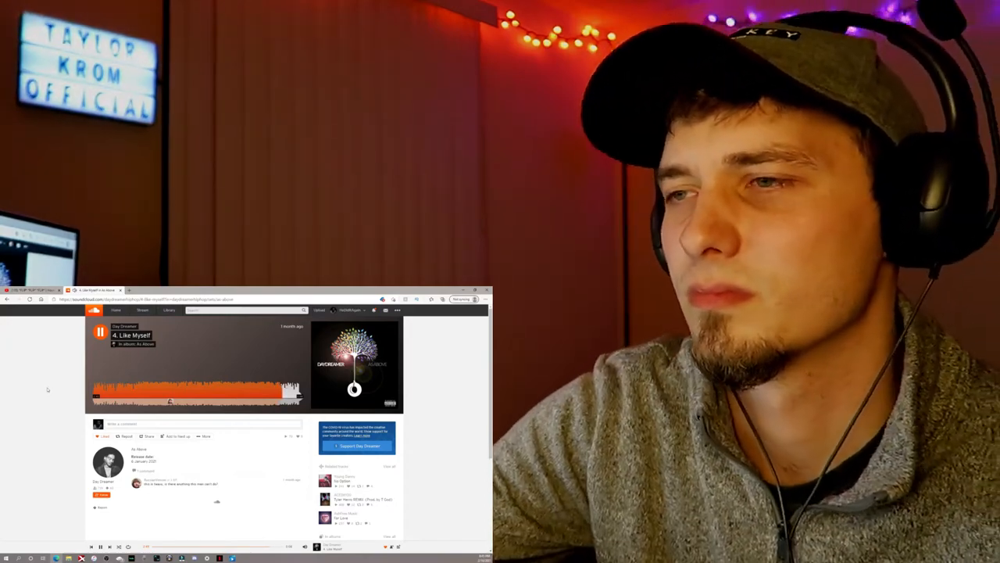
- Pause near the end, then play the last seconds of 'Like Myself' to the finish
left_click(100, 331)
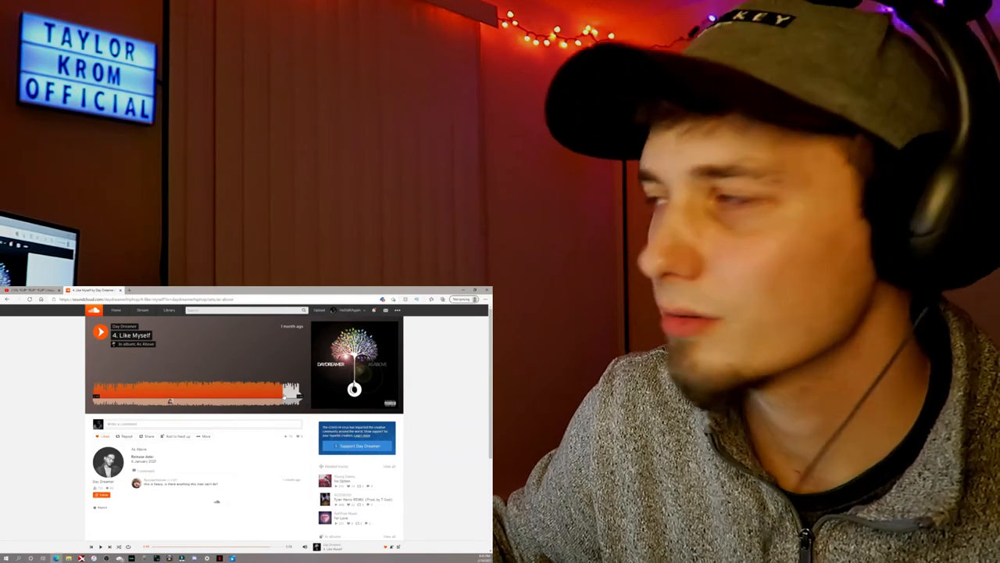
left_click(100, 332)
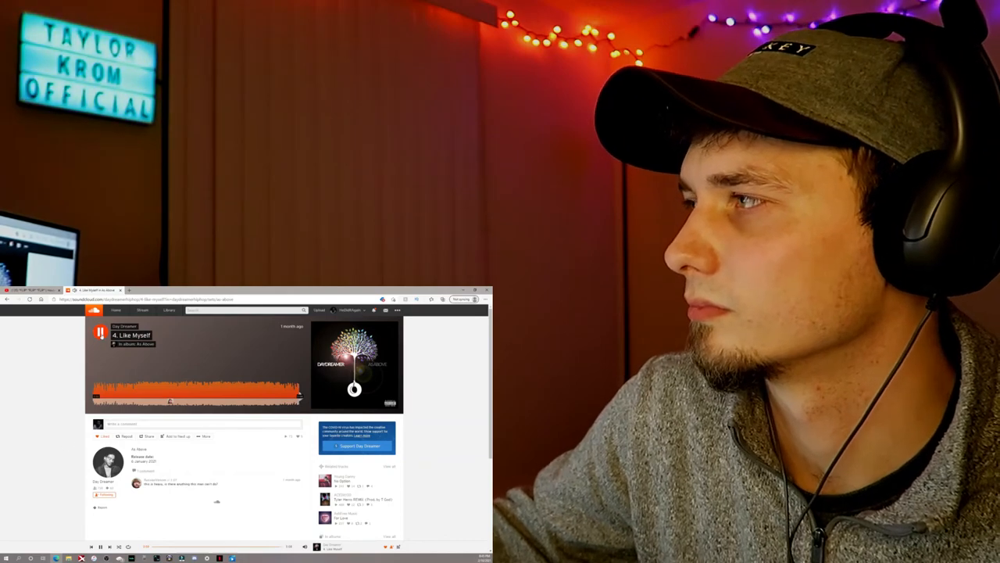
left_click(100, 332)
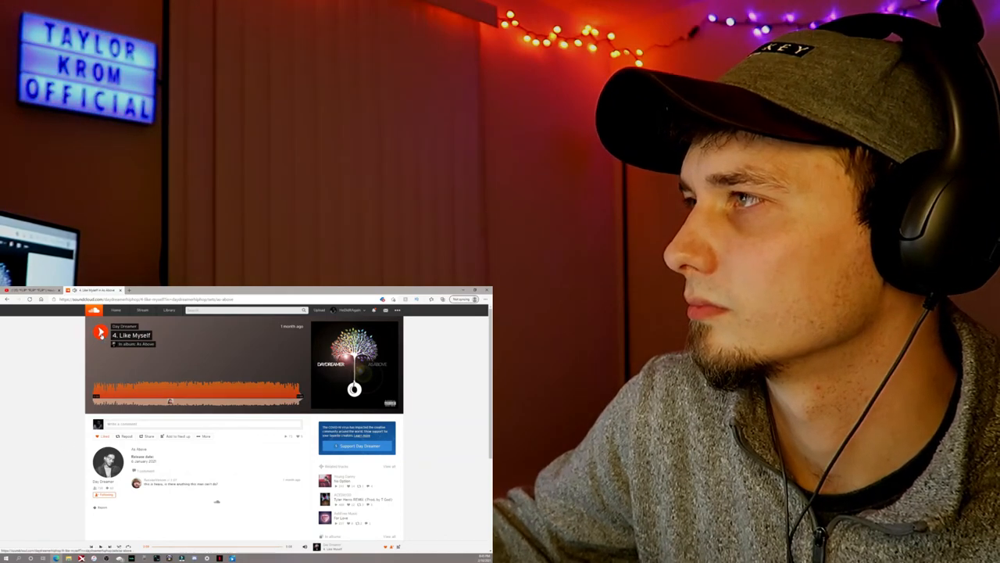